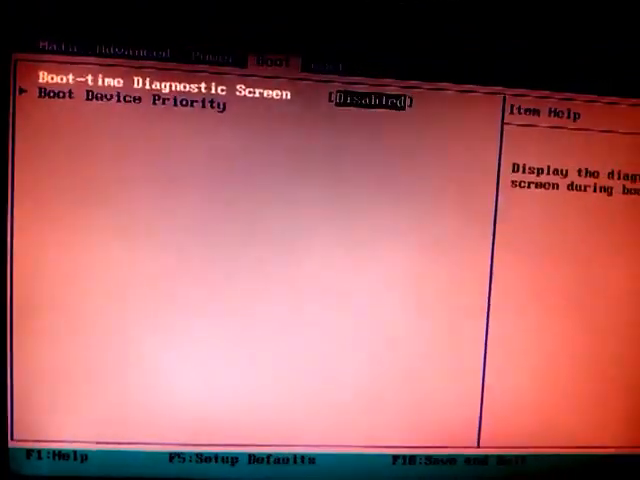
# Step: Move down to Boot Device Priority to set CD-ROM Group as first boot device
pyautogui.press('Down')
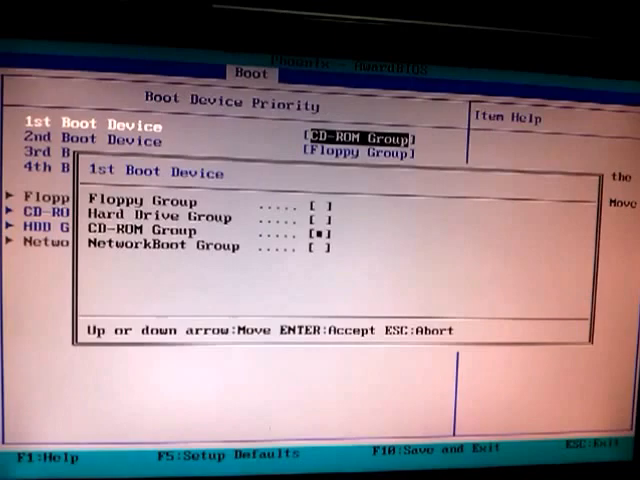
pyautogui.press('Enter')
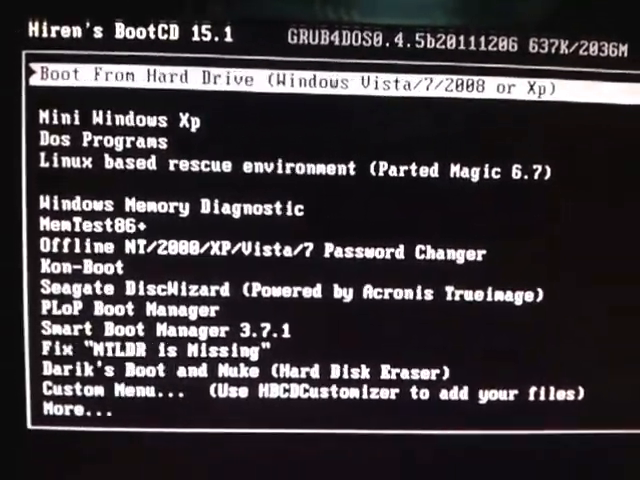
# Step: Select Mini Windows Xp in the GRUB4DOS boot menu
pyautogui.press('Down')
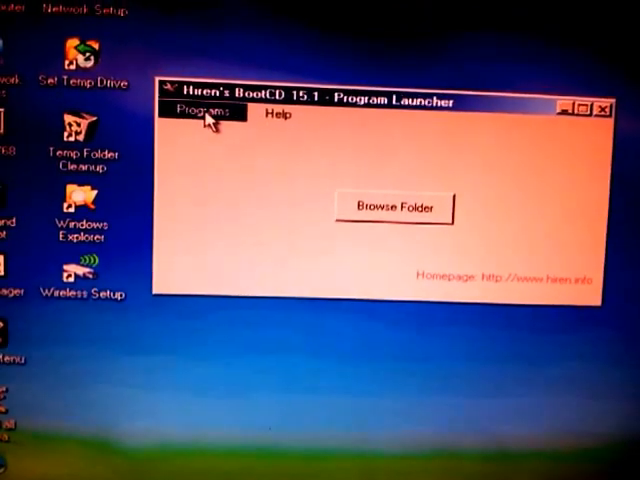
# Step: Open the launcher's Programs list to reach NTPWEdit under Passwords / Keys
pyautogui.click(203, 110)
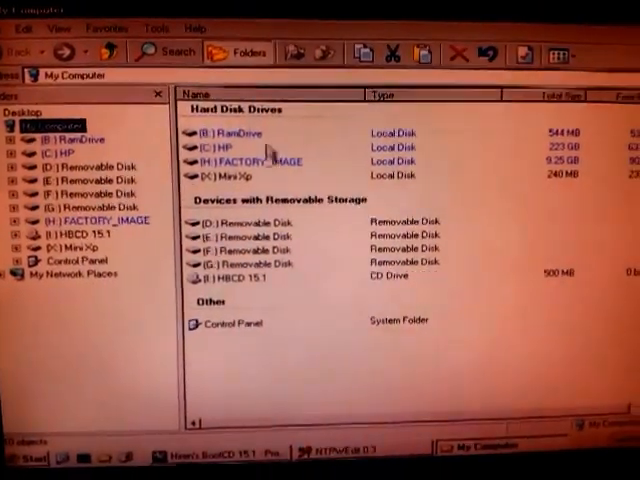
pyautogui.click(208, 135)
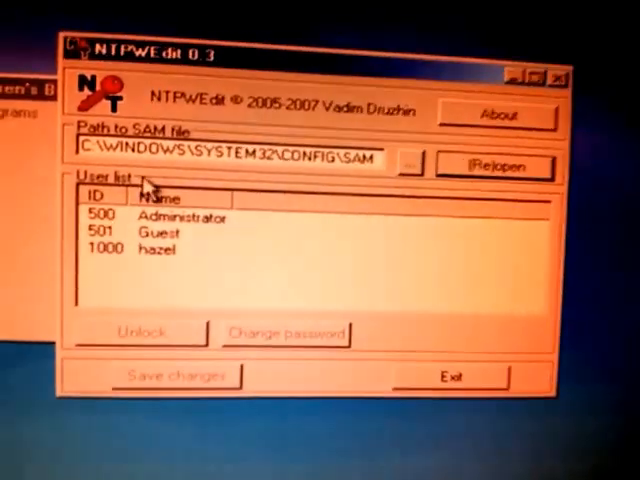
# Step: Select user hazel in NTPWEdit and begin changing hazel's password
pyautogui.click(150, 262)
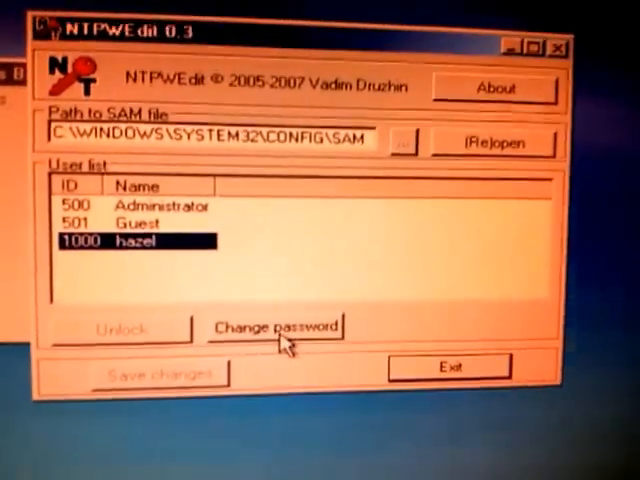
pyautogui.click(273, 326)
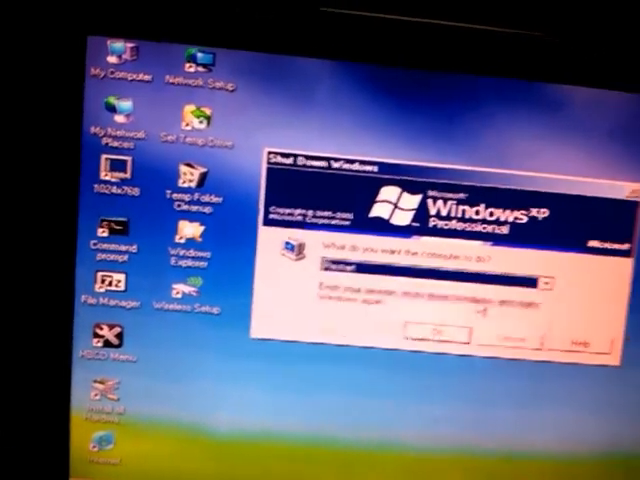
# Step: Expand the Restart dropdown to show options like Restart / Eject and Shut down / Eject
pyautogui.click(545, 287)
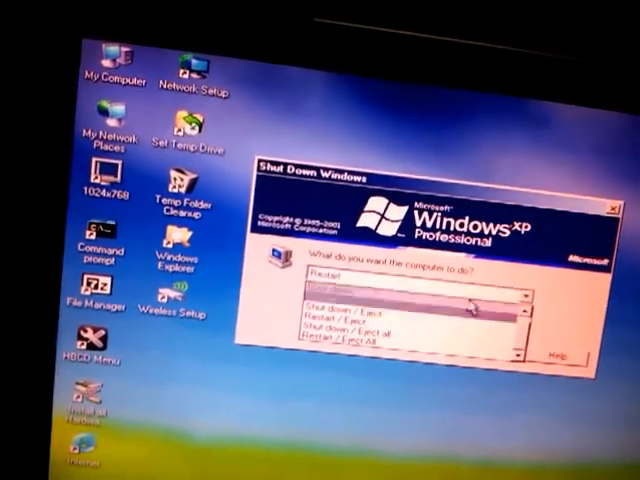